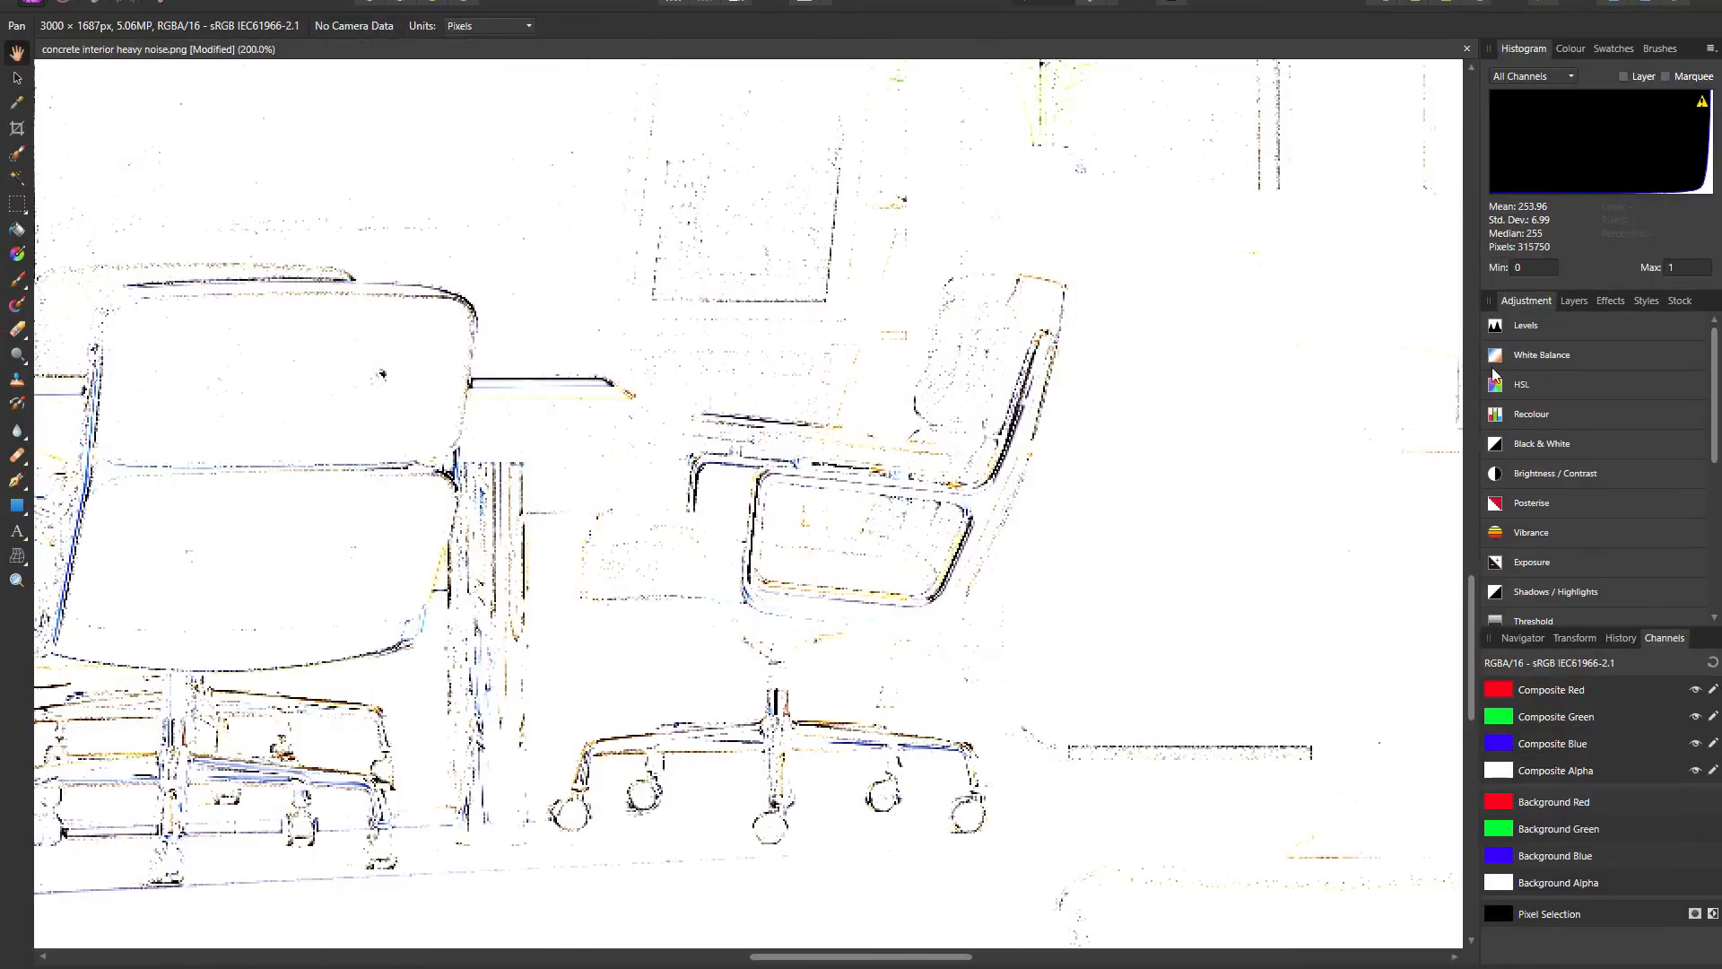
Browse the noisy concrete renders, then switch to the 'appartment nr example 2 comp.psd' document
click(1521, 384)
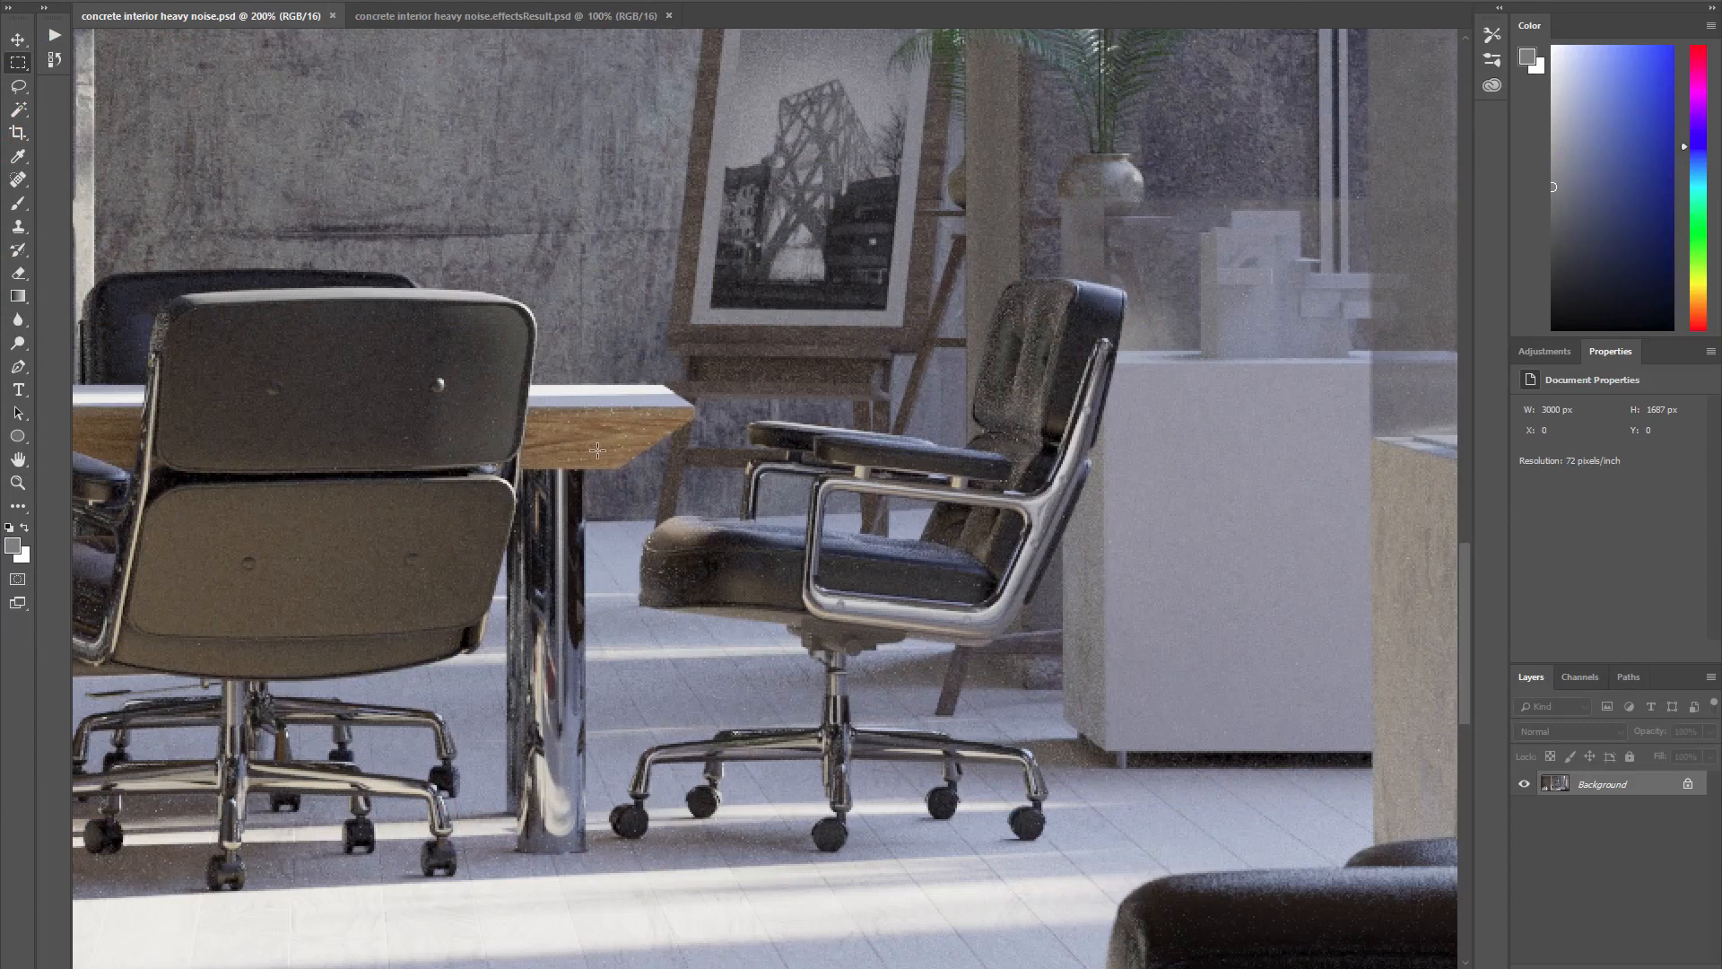
mouse_move(334, 355)
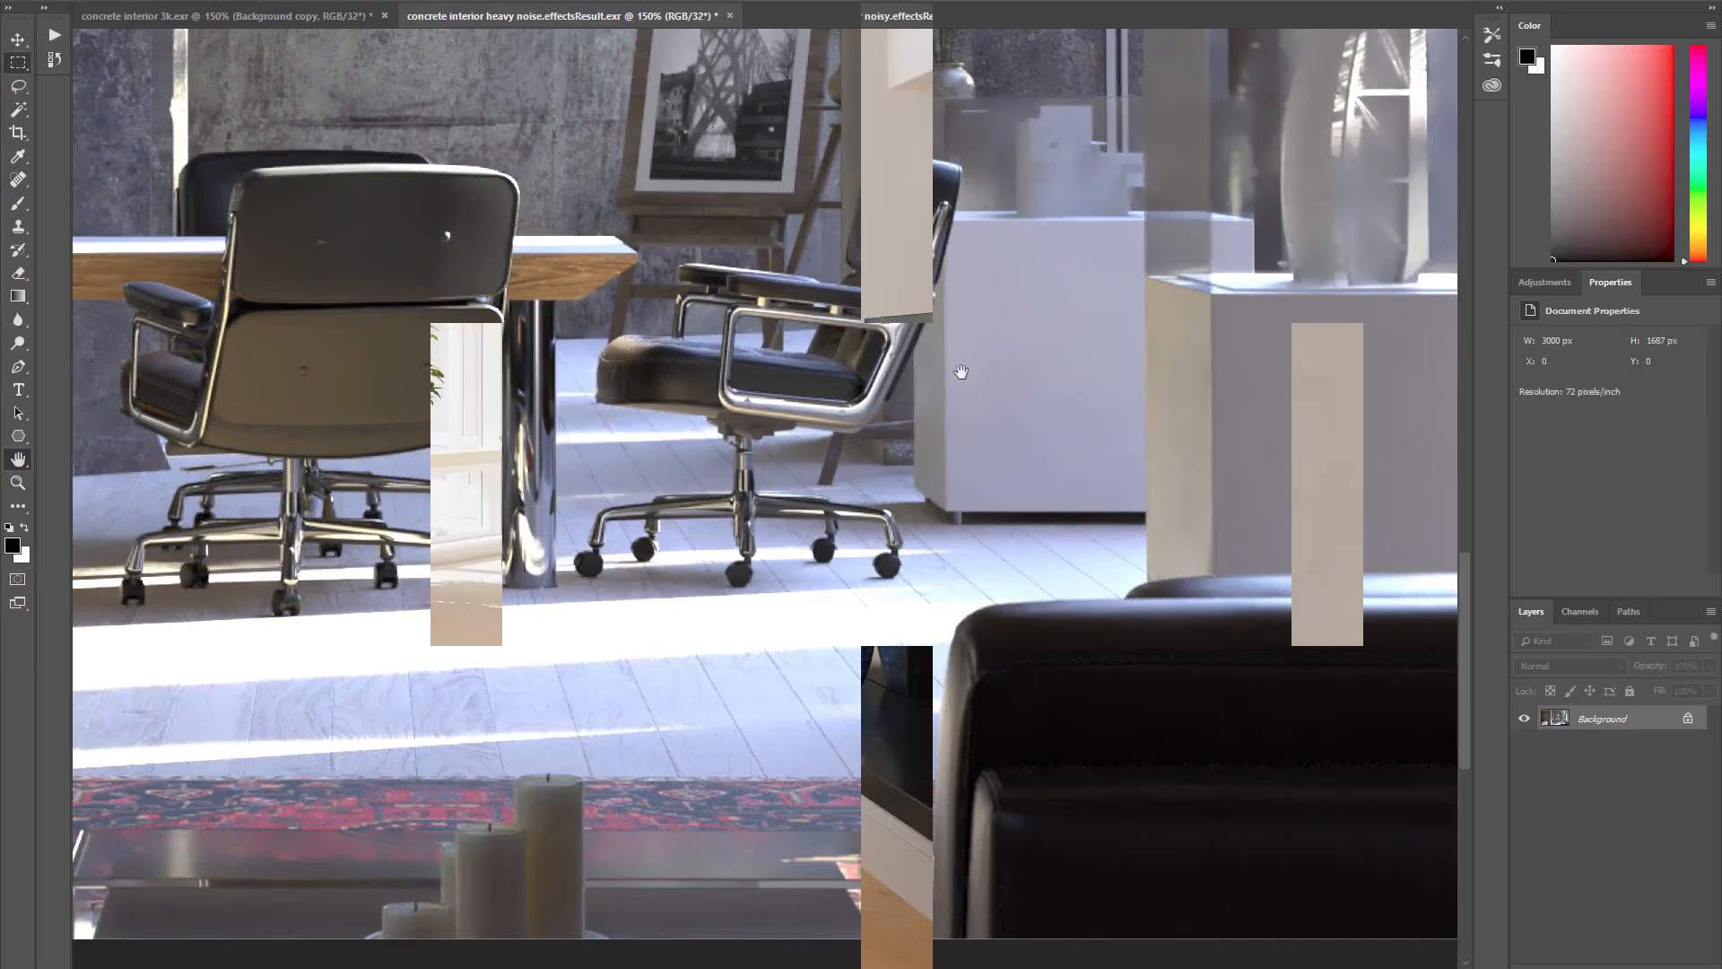
click(575, 16)
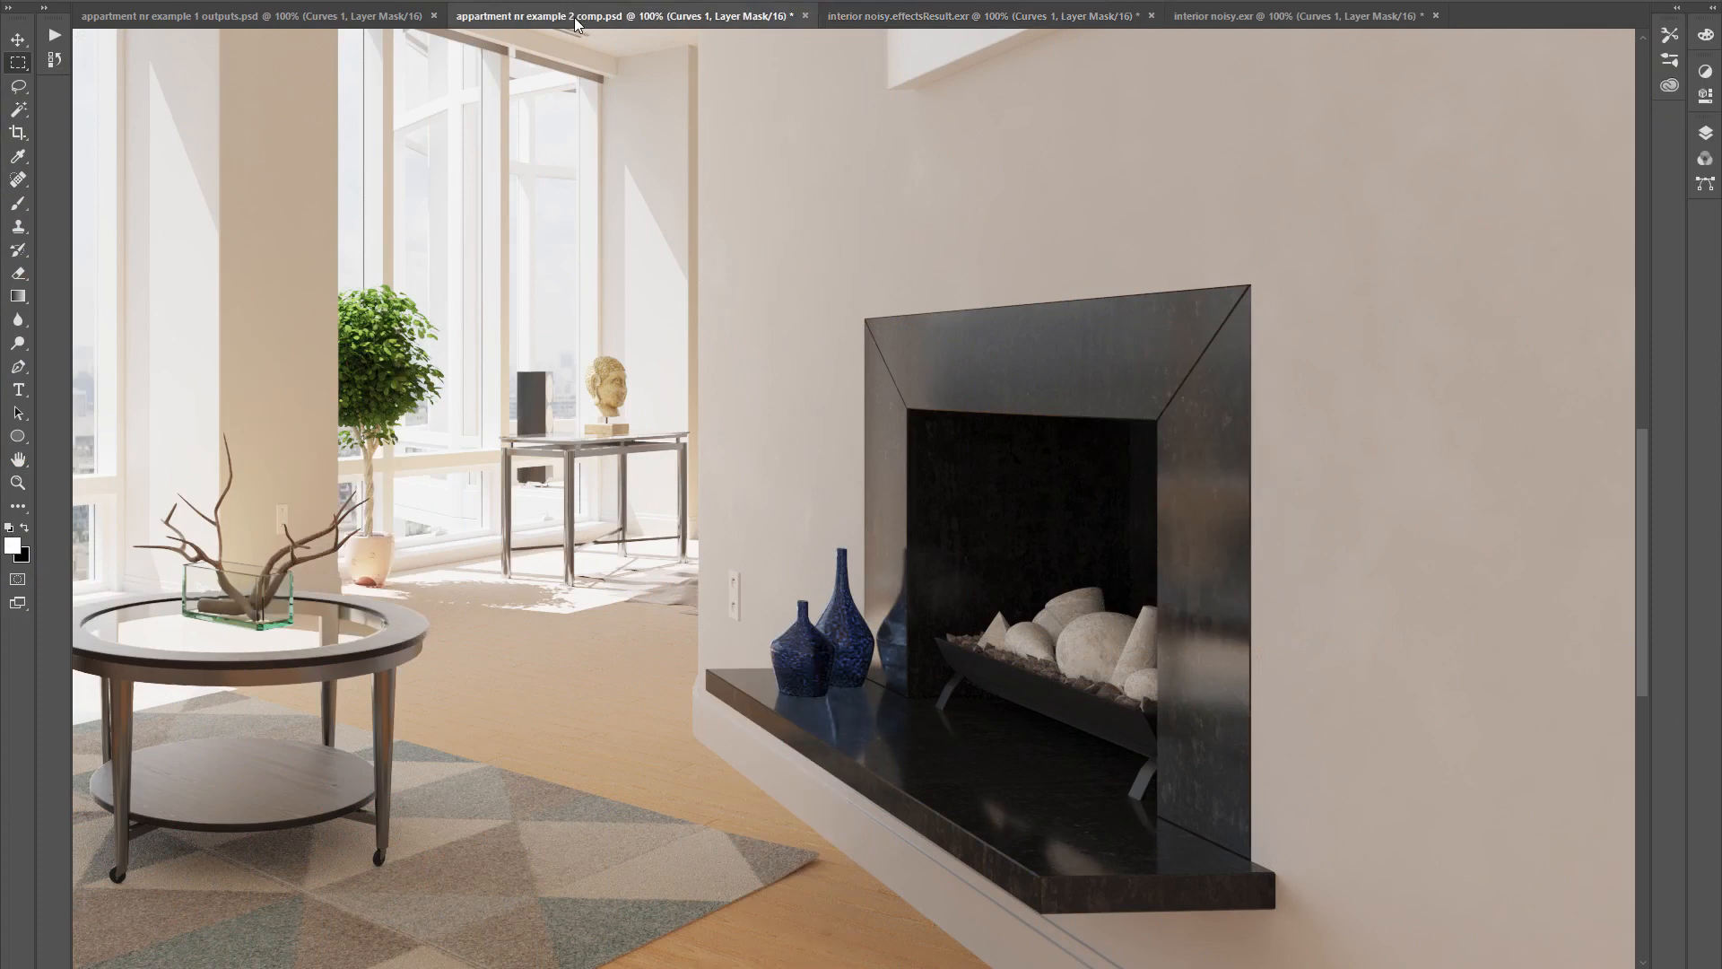
mouse_move(1015, 213)
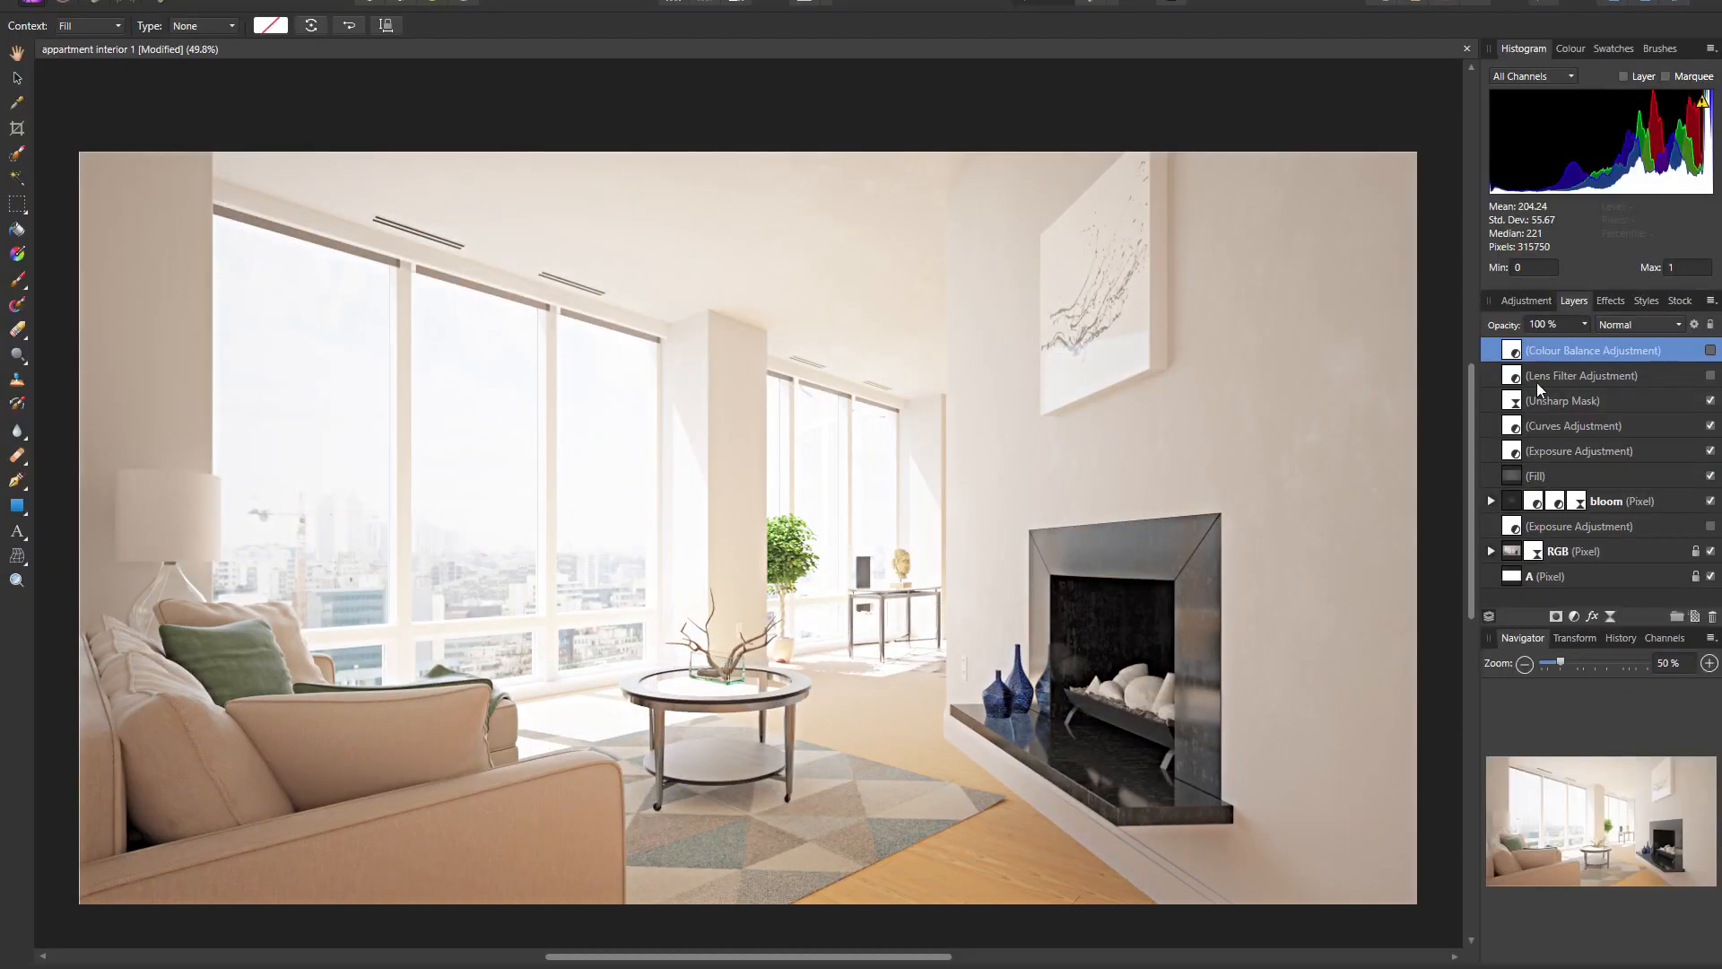
Enable the Colour Balance Adjustment layer to warm the apartment interior toward pink
click(1710, 349)
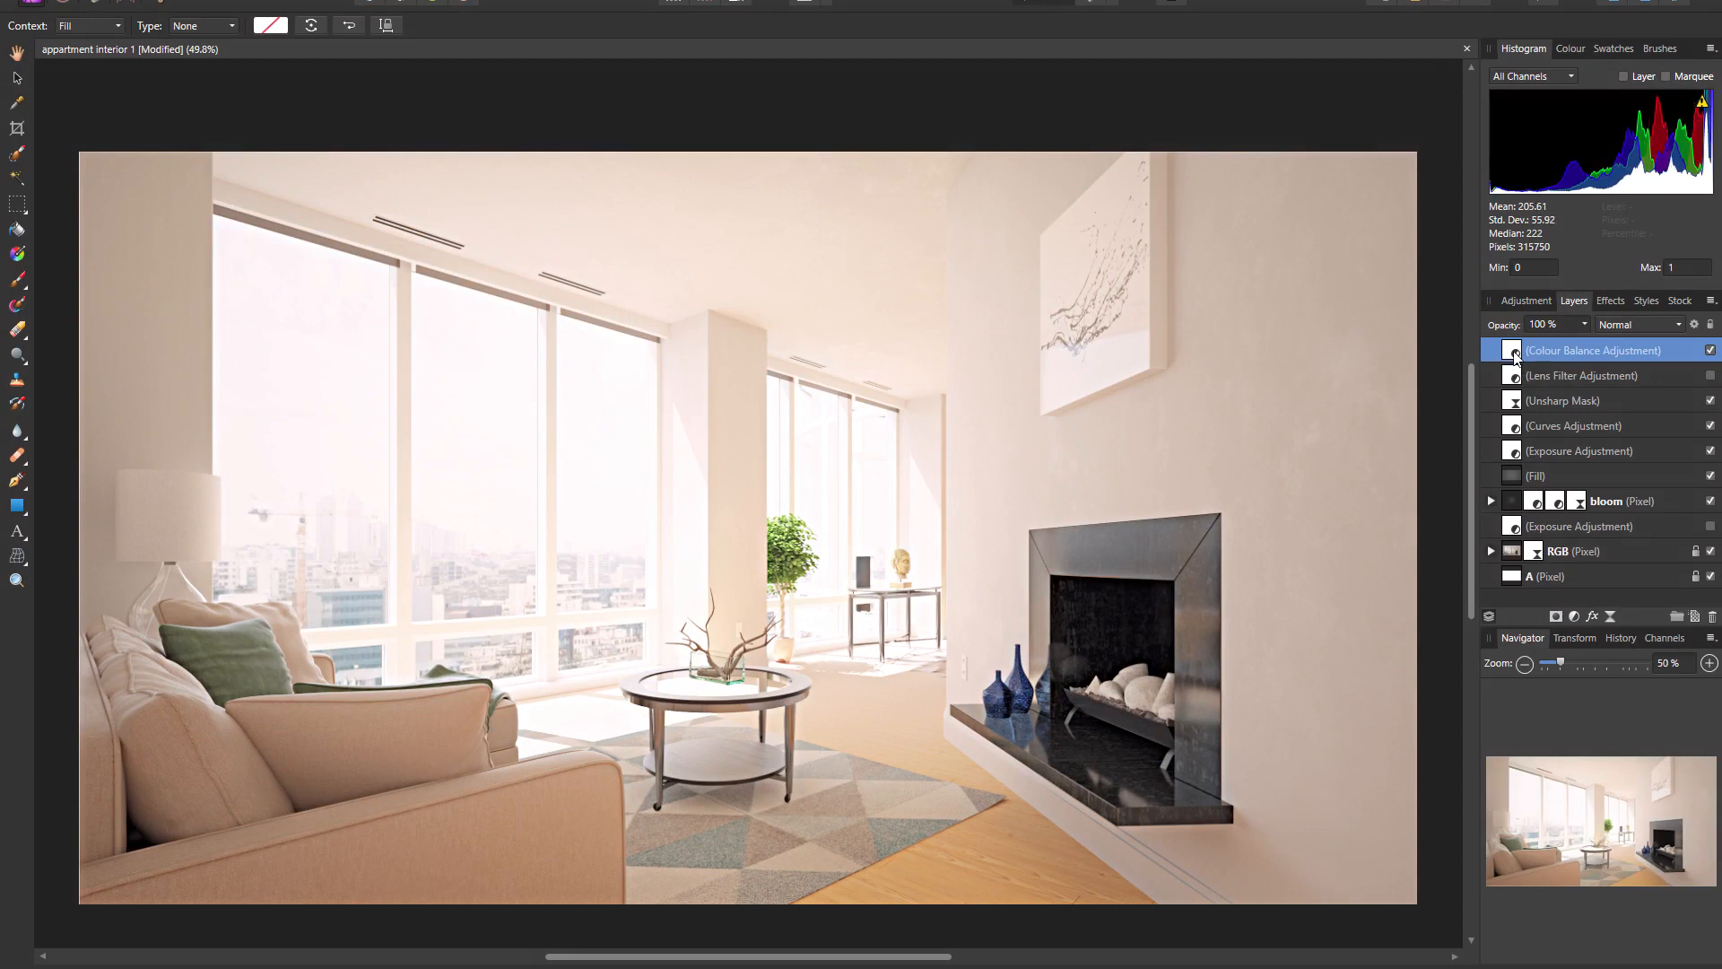